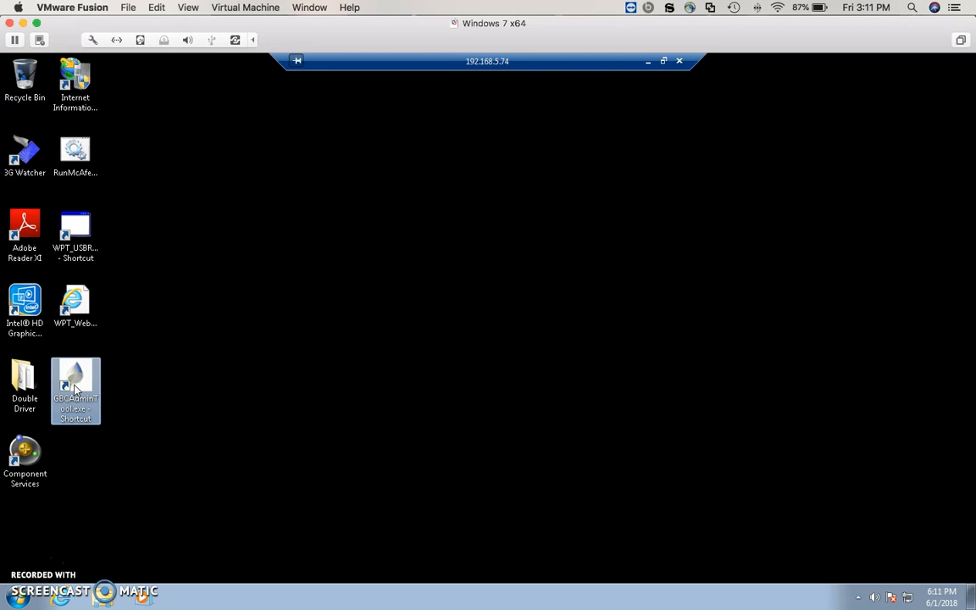
# Launch the GBC Admin Tool from its desktop shortcut
pyautogui.doubleClick(75, 389)
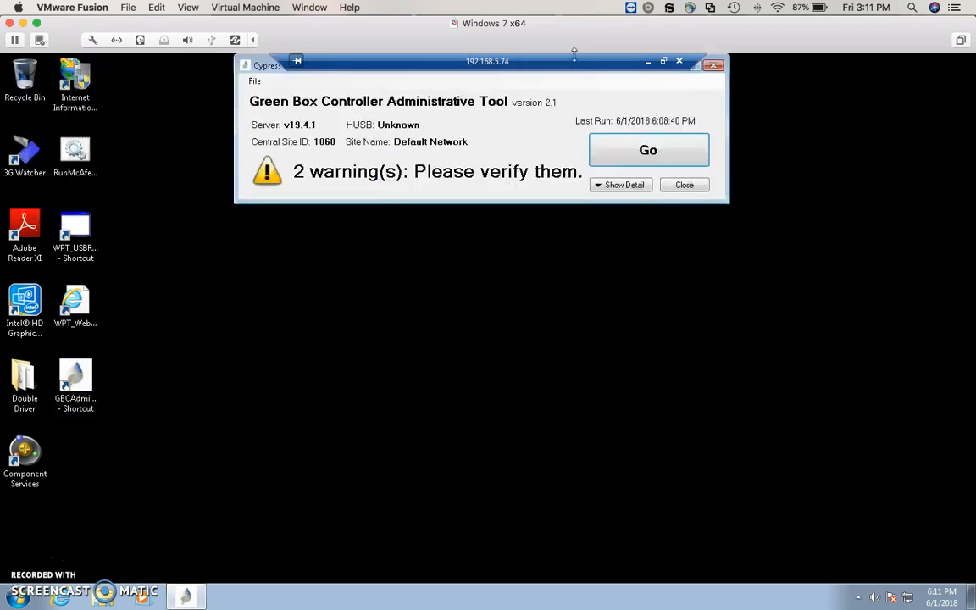
pyautogui.moveTo(647, 149)
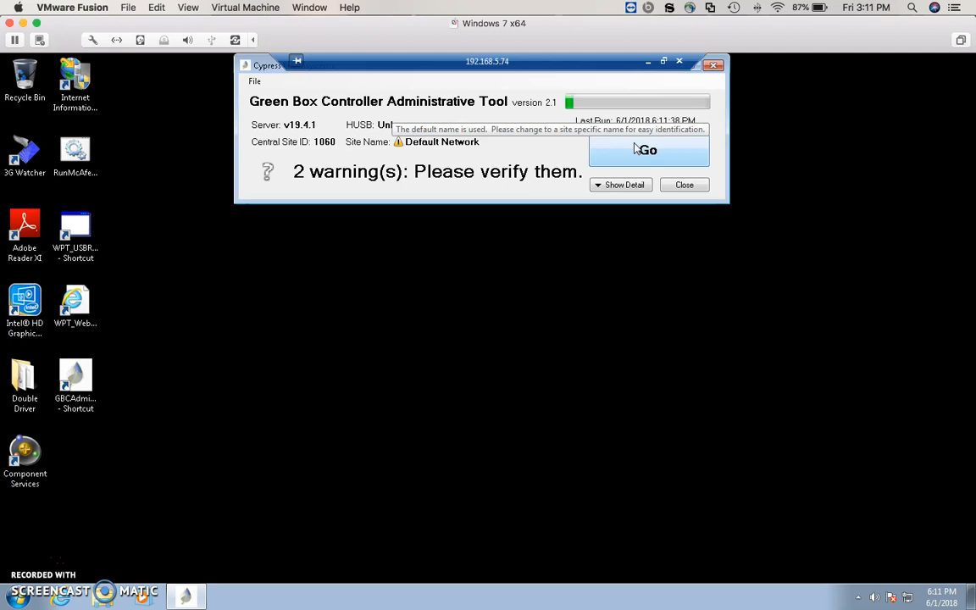
# Run the diagnostic scan and expand its detailed results showing 3 errors and 2 warnings
pyautogui.click(647, 149)
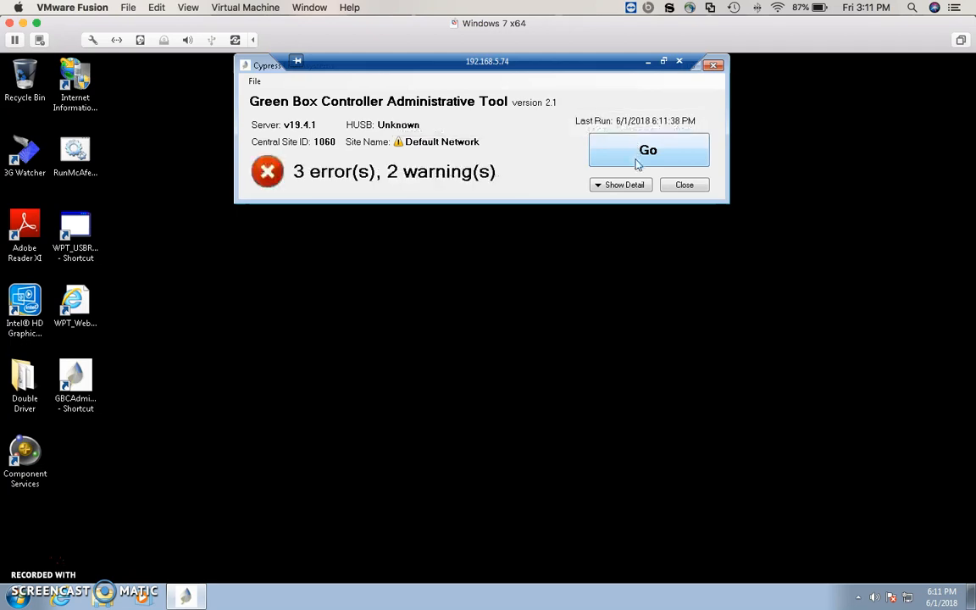
pyautogui.click(623, 185)
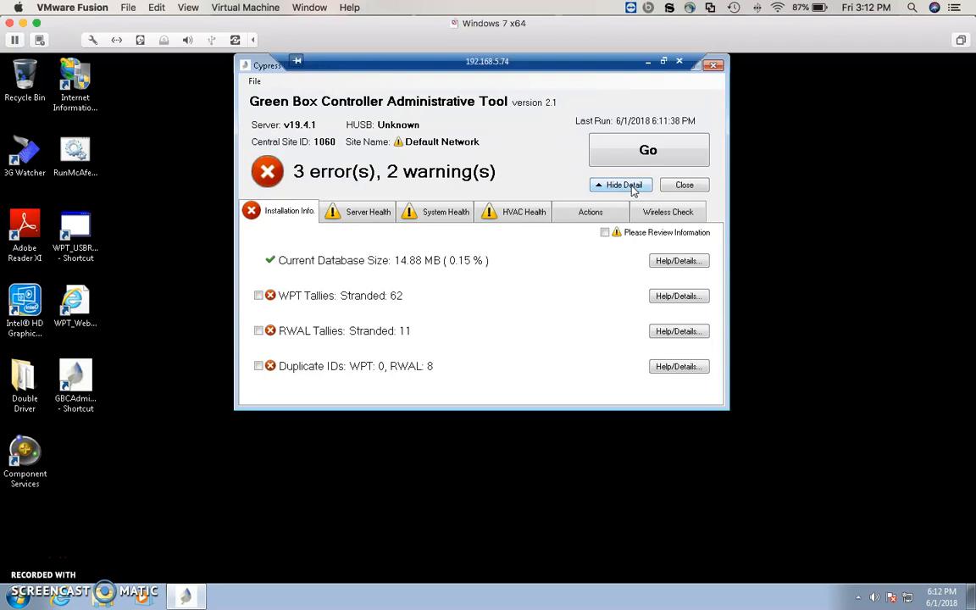
pyautogui.moveTo(696, 298)
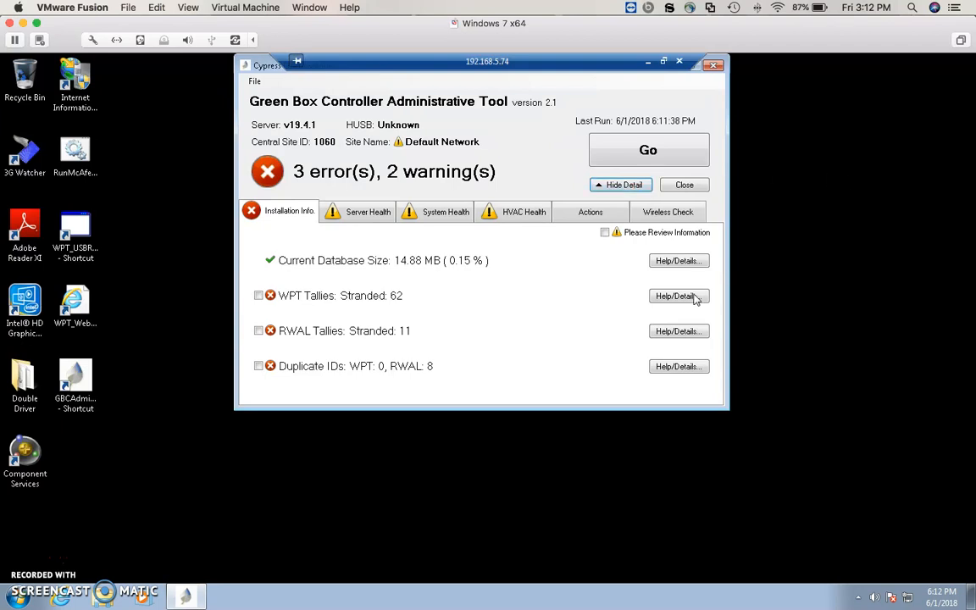
# Show the WPT Tally Detail window listing the 62 stranded nodes
pyautogui.click(678, 295)
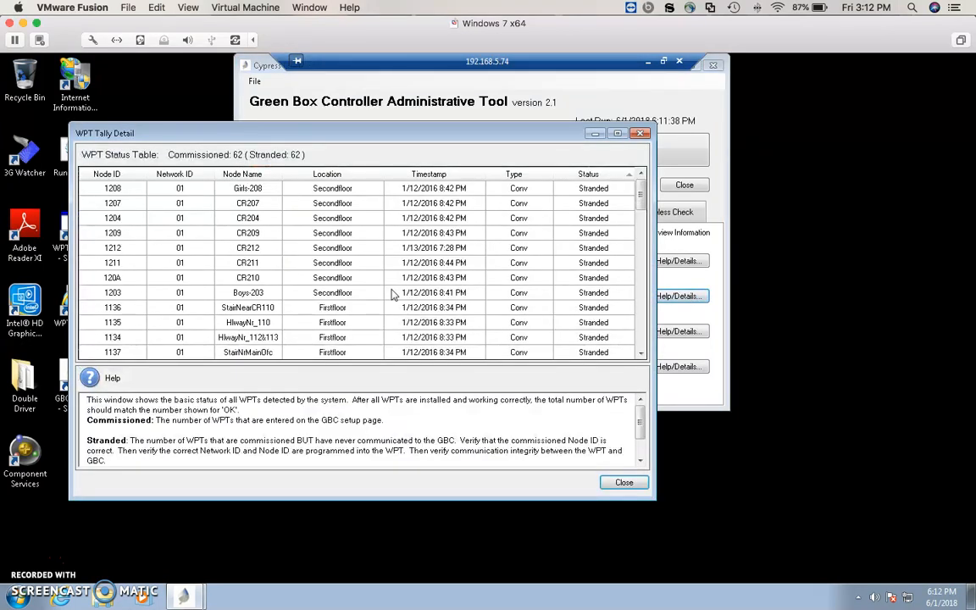
pyautogui.moveTo(109, 172)
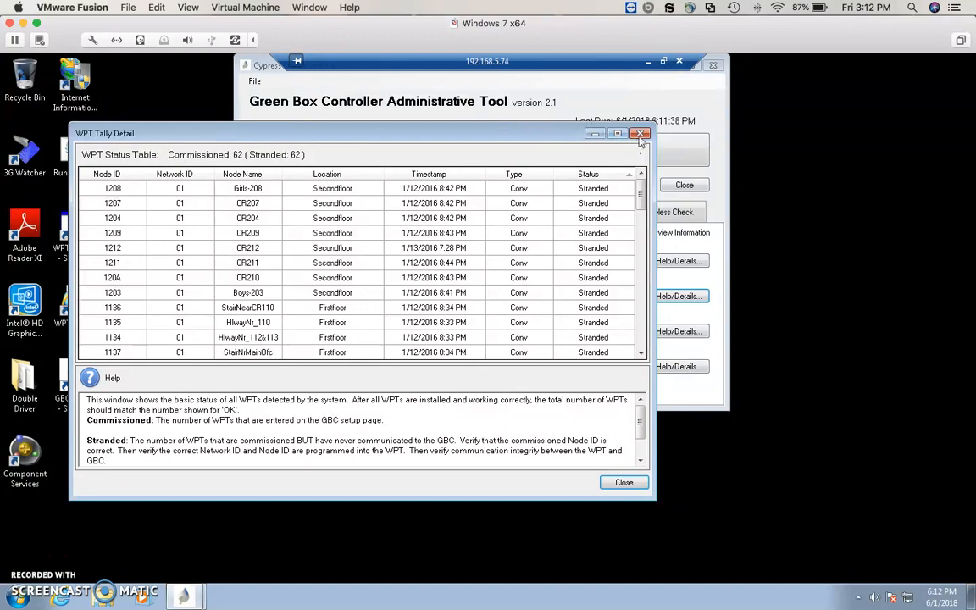
# Close the tally details, acknowledge the Duplicate IDs and stranded tally errors, and mark Installation Info reviewed
pyautogui.click(640, 134)
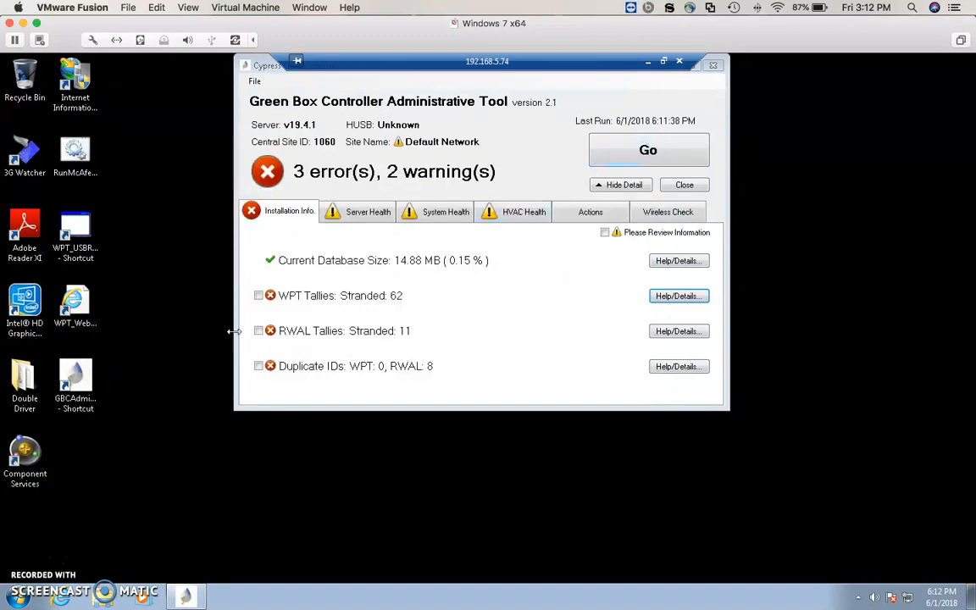
pyautogui.click(258, 366)
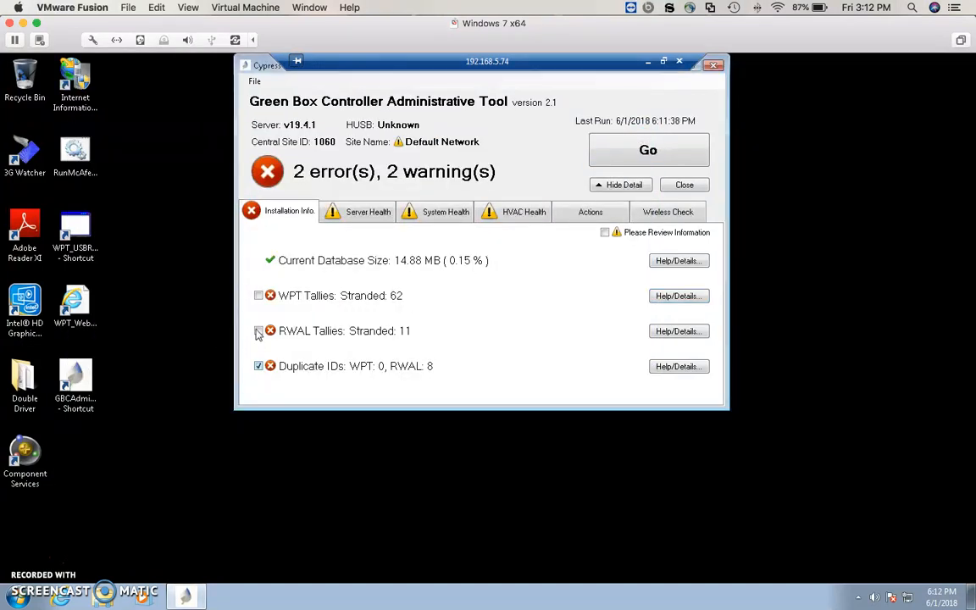
pyautogui.click(257, 331)
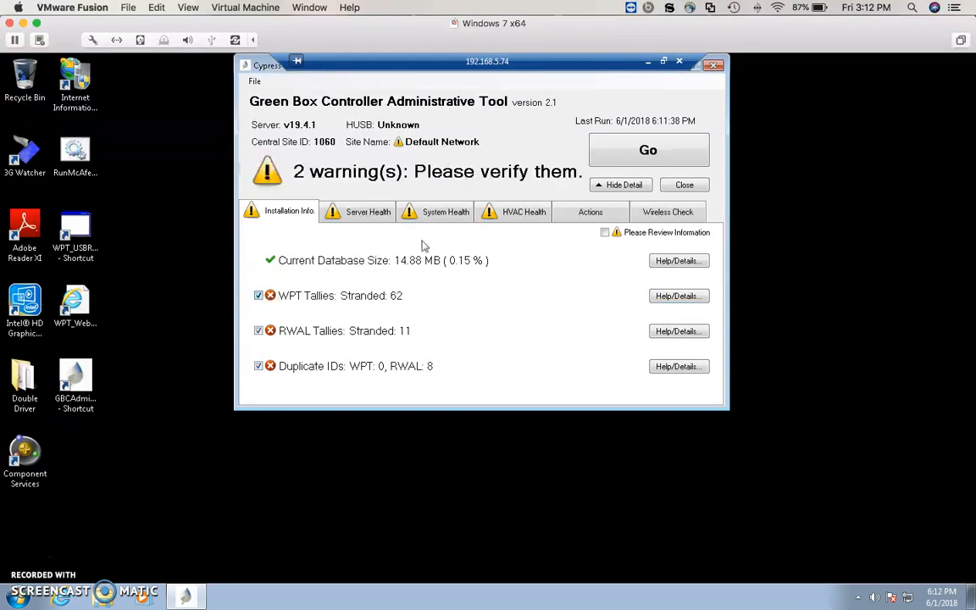
pyautogui.click(605, 232)
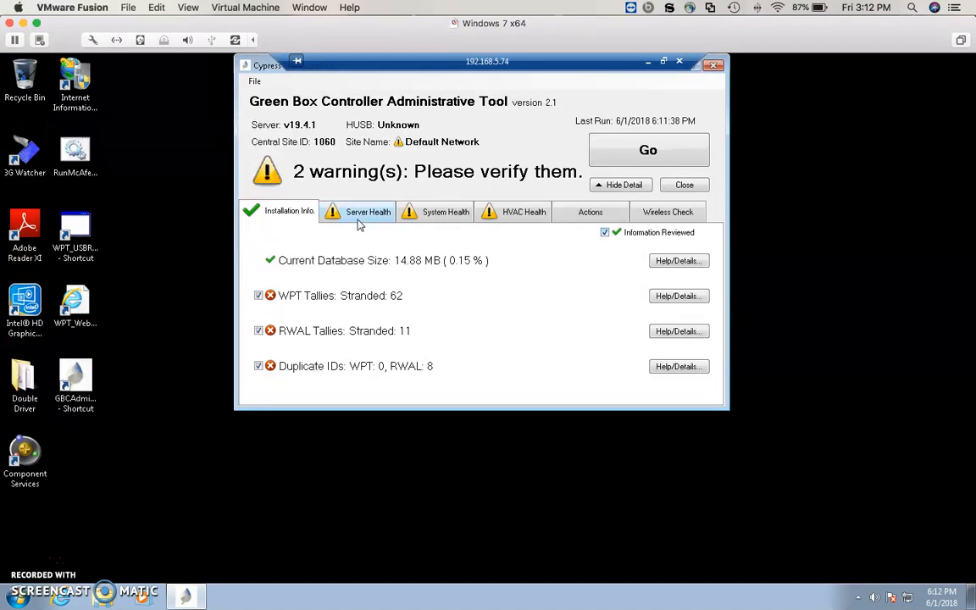
# Acknowledge the WPT Service and Scheduled Task items and mark Server Health reviewed
pyautogui.click(366, 210)
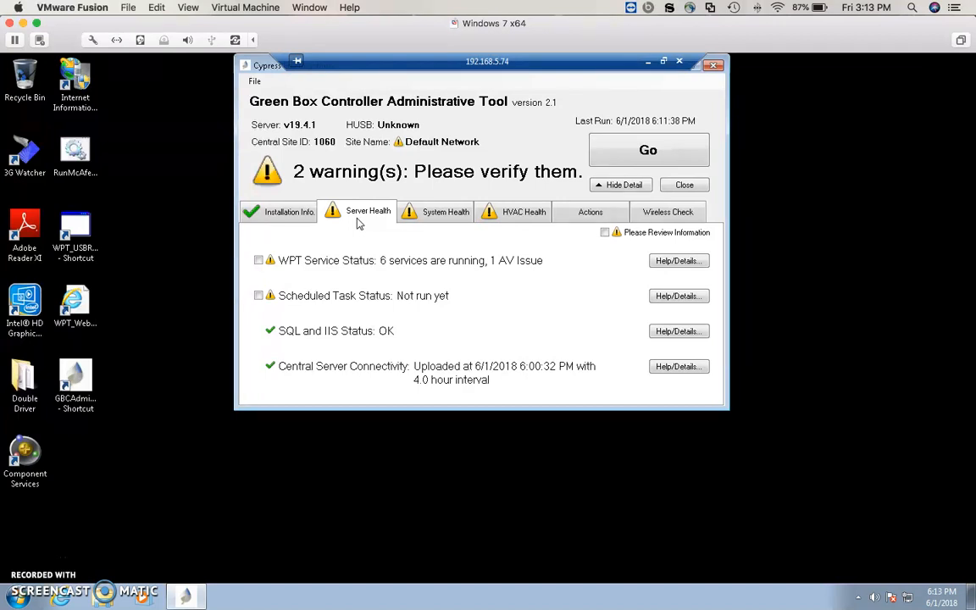
pyautogui.click(258, 295)
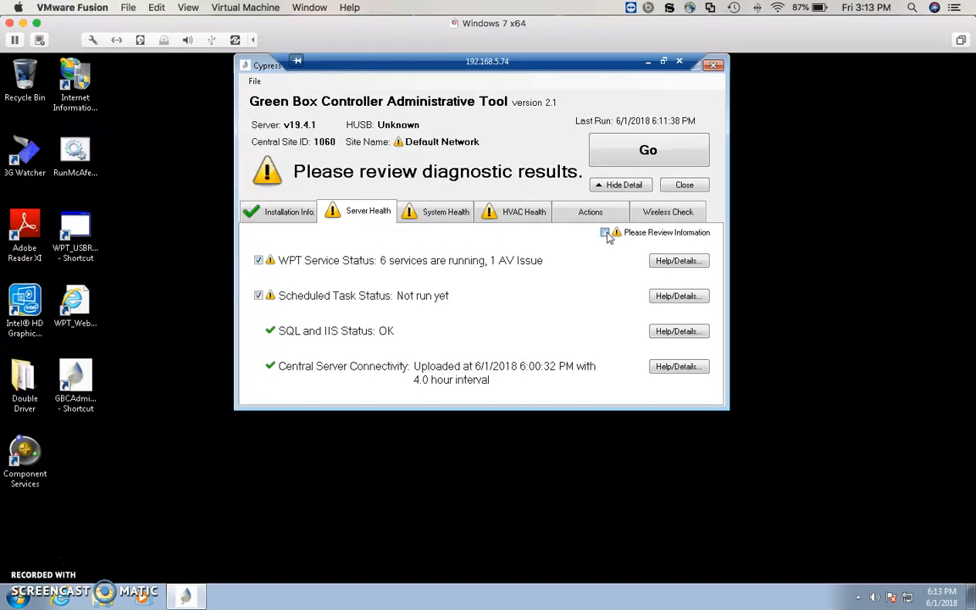
pyautogui.click(605, 232)
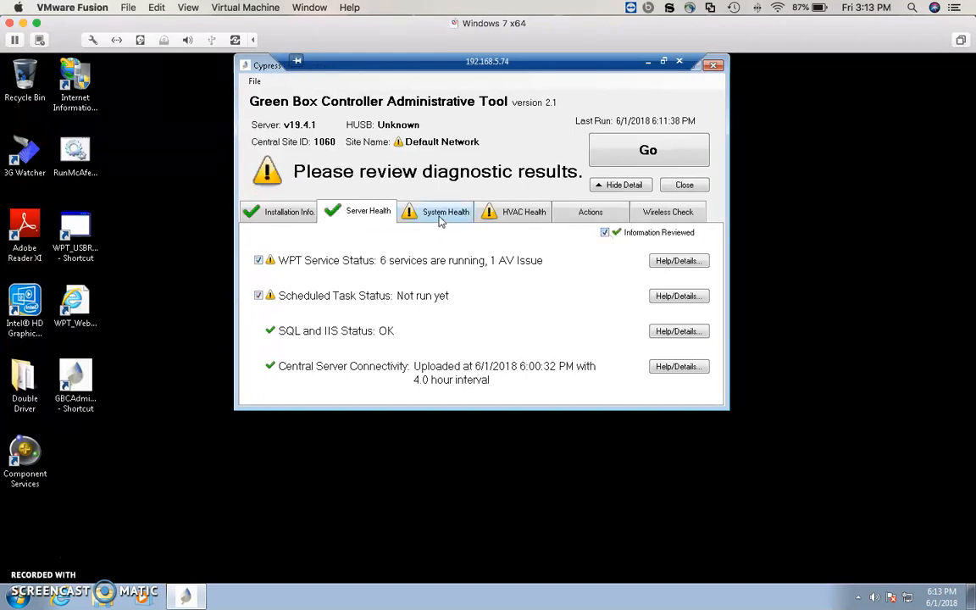
# Show the System Health results with hop count, packet rate, WPT and RSSI checks
pyautogui.click(444, 212)
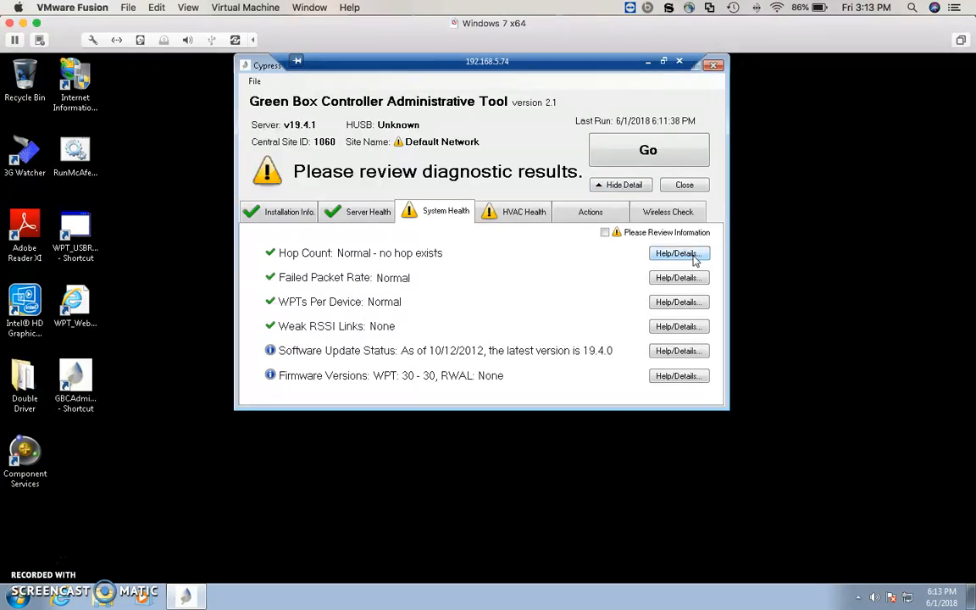
pyautogui.moveTo(678, 325)
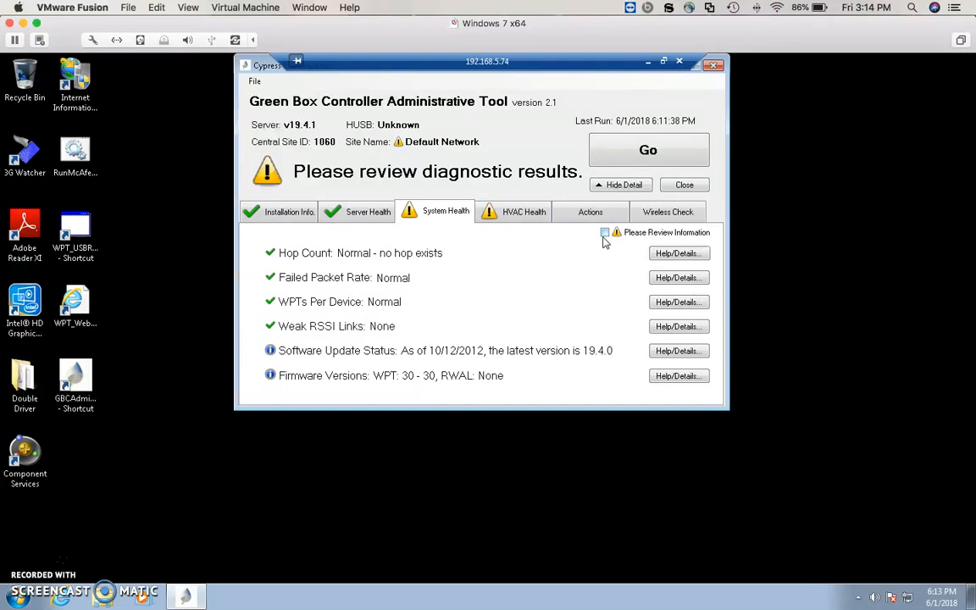
# Mark System Health reviewed, moving on to the HVAC Health results
pyautogui.click(605, 232)
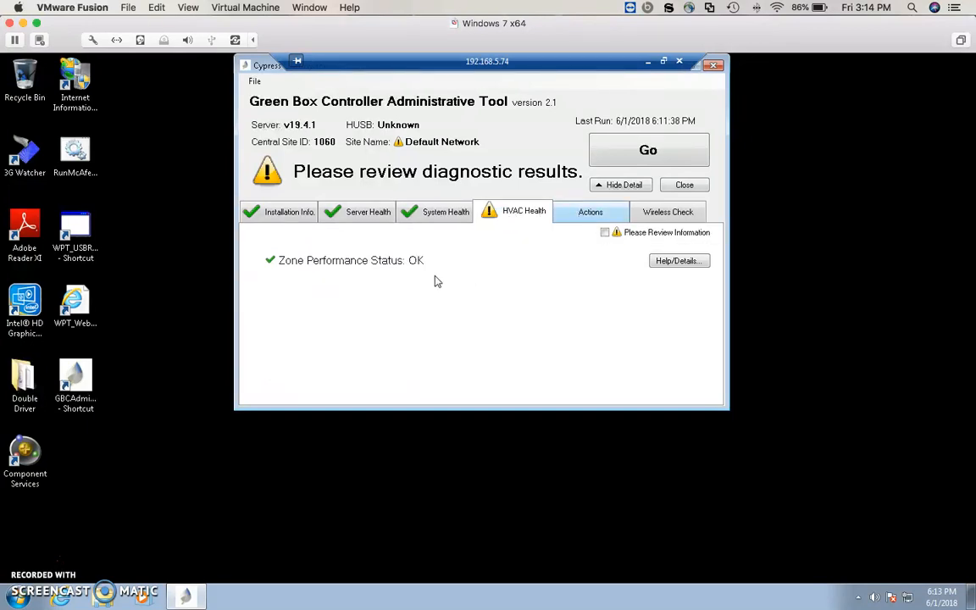
pyautogui.moveTo(343, 272)
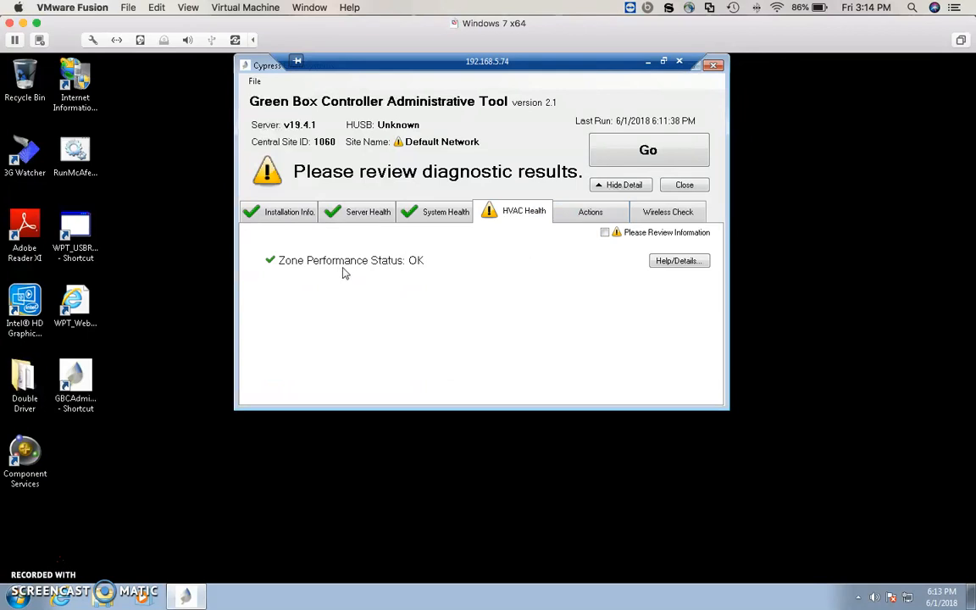
pyautogui.moveTo(380, 291)
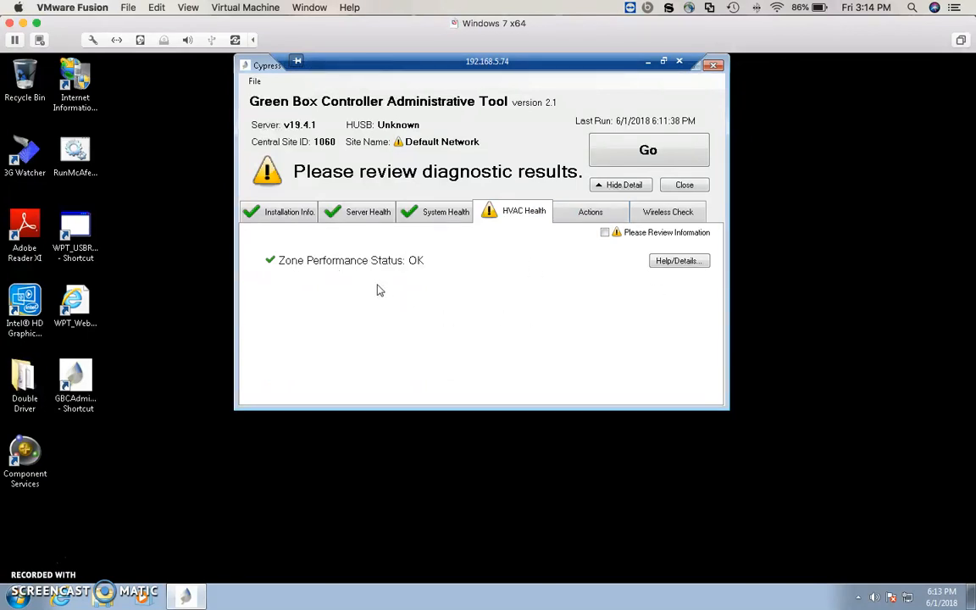
pyautogui.moveTo(362, 281)
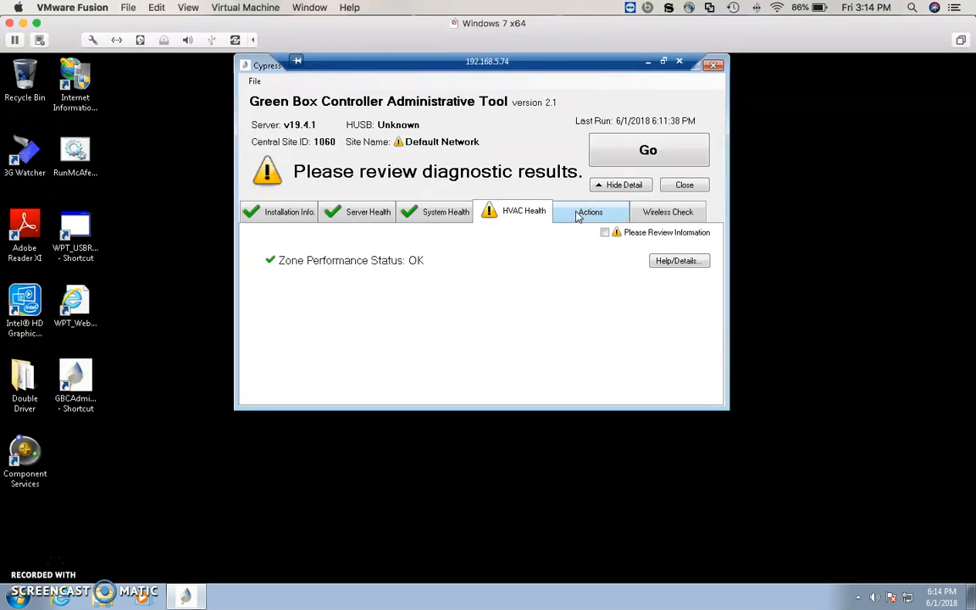
pyautogui.moveTo(607, 237)
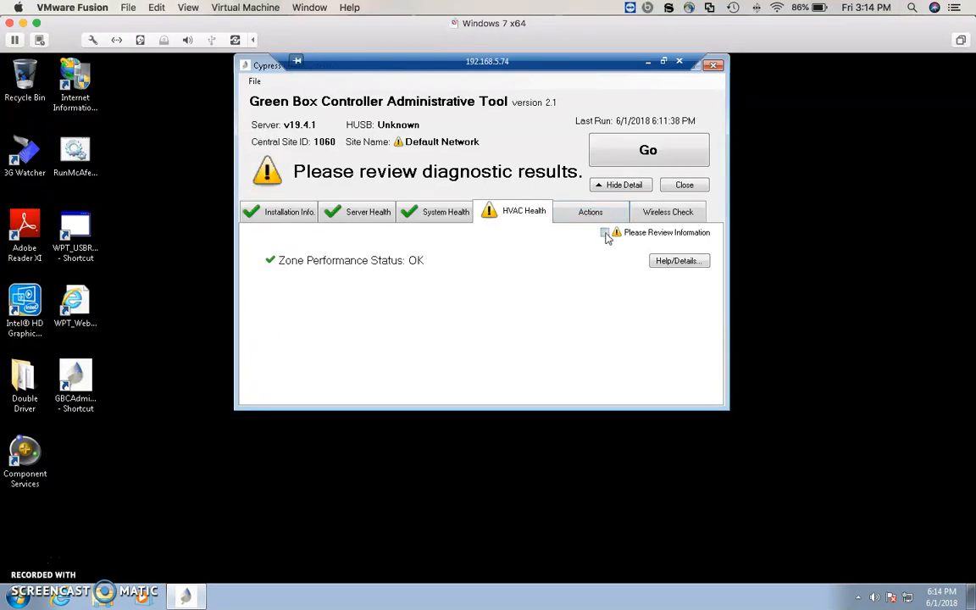
# Mark HVAC Health reviewed so the status reads 'The system is running fine!'
pyautogui.click(590, 212)
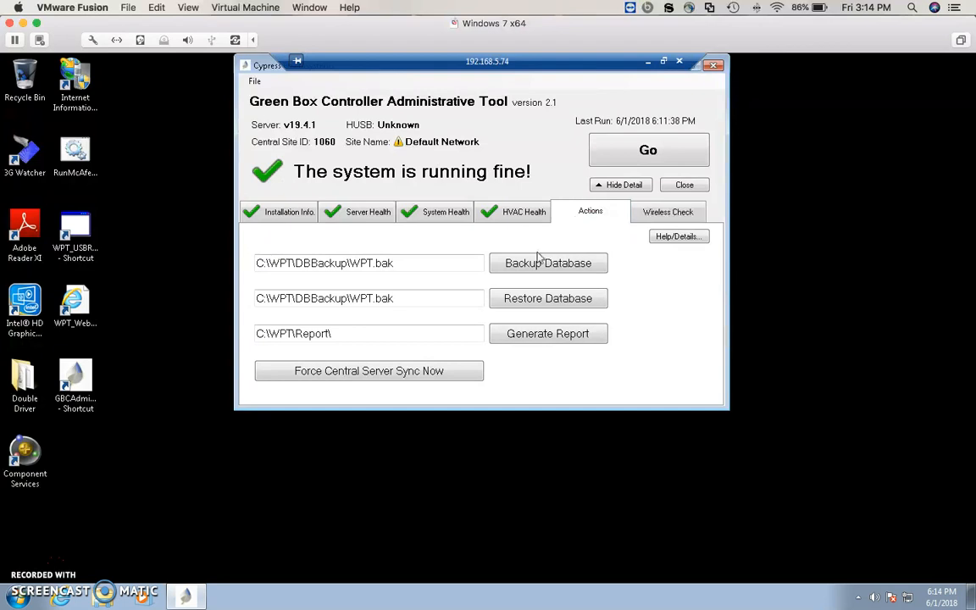
pyautogui.moveTo(549, 263)
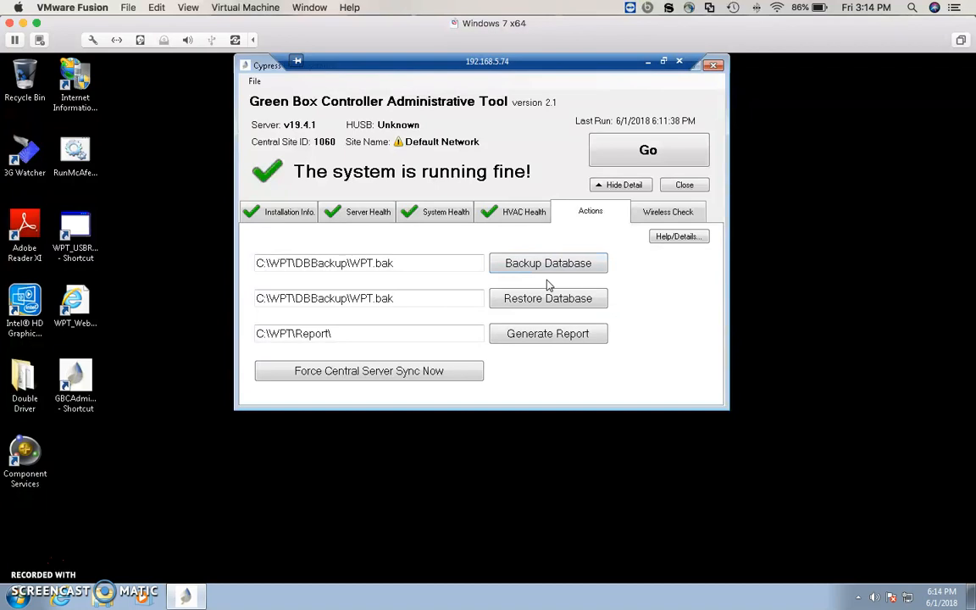
pyautogui.moveTo(548, 332)
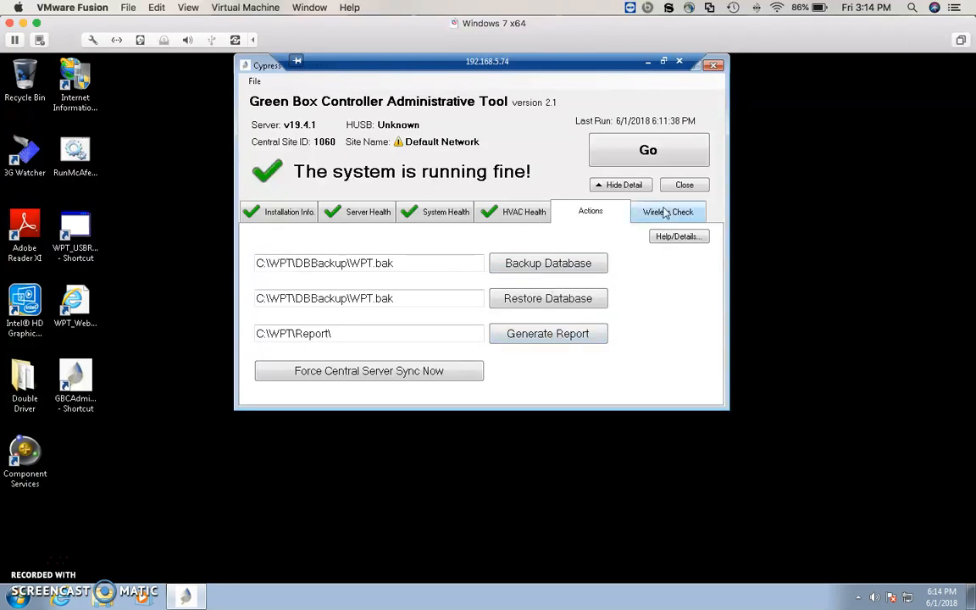
# Show the Wireless Check results, which list zero entries
pyautogui.click(667, 212)
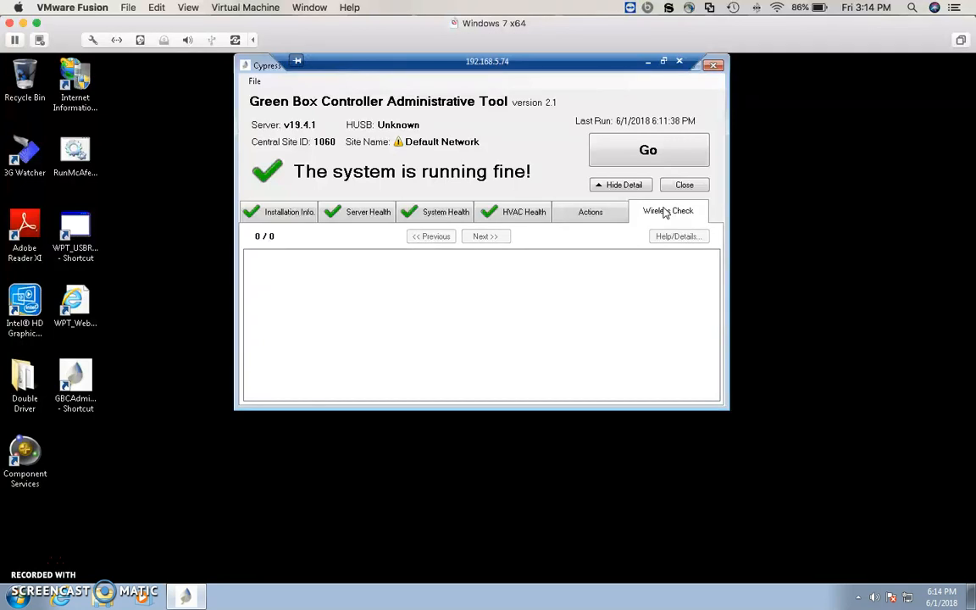
pyautogui.moveTo(339, 257)
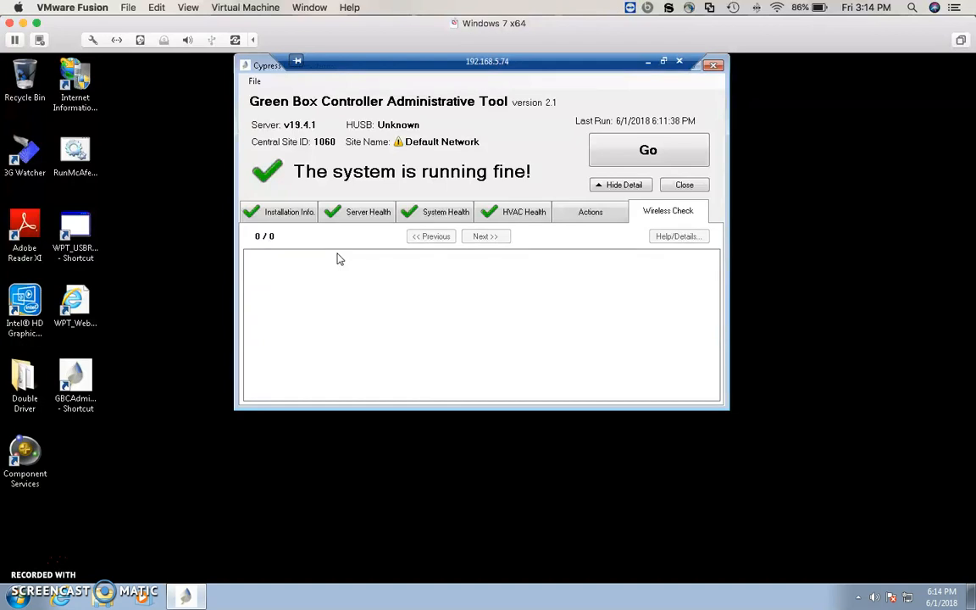
pyautogui.moveTo(640, 210)
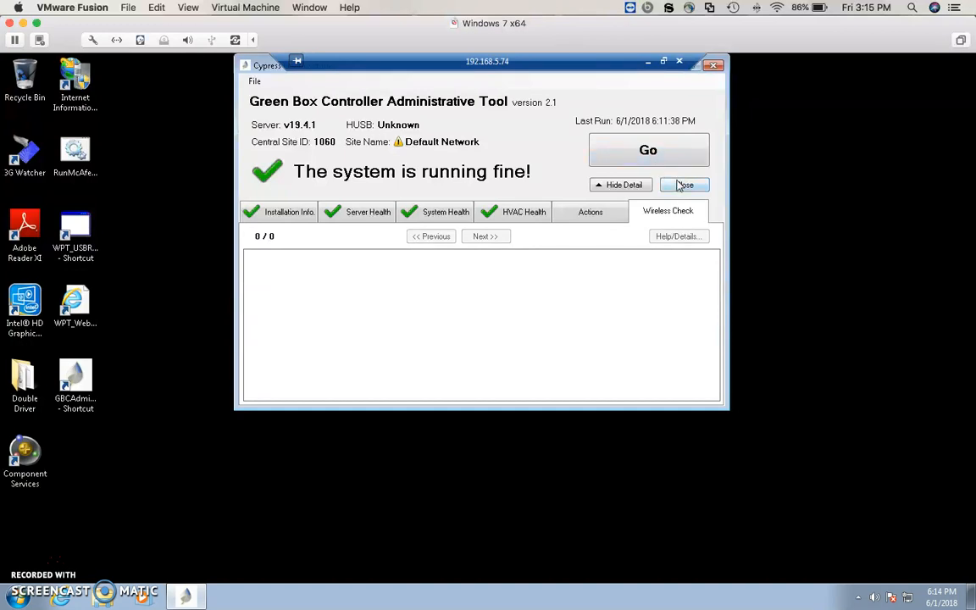
# Close the admin tool, bringing up the remote desktop session reminder
pyautogui.click(684, 185)
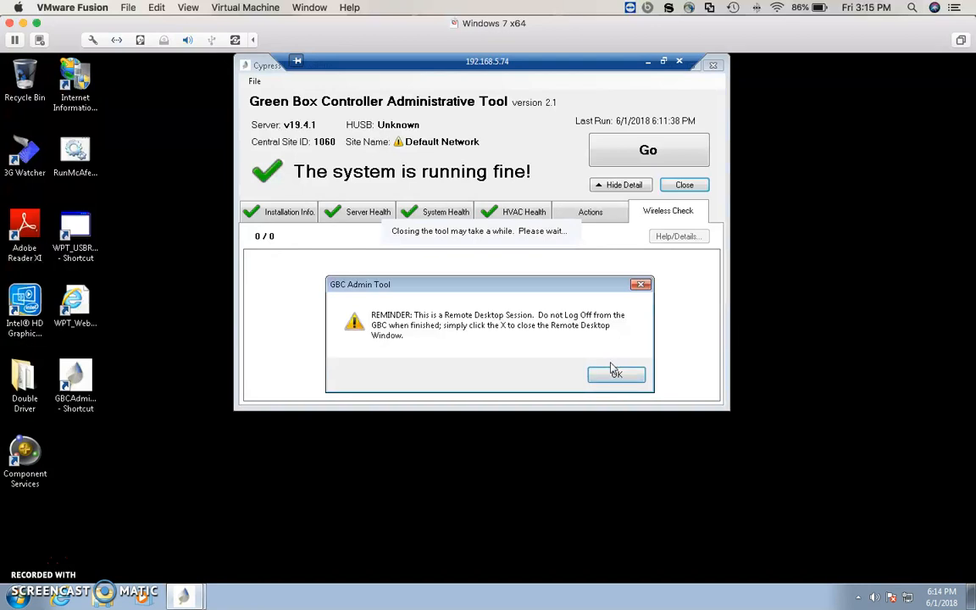
pyautogui.moveTo(568, 205)
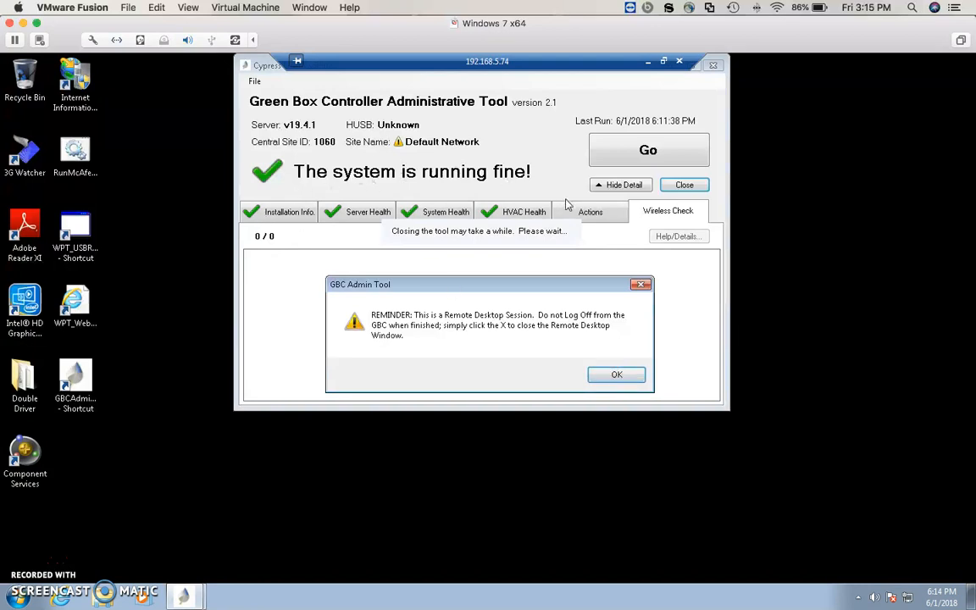